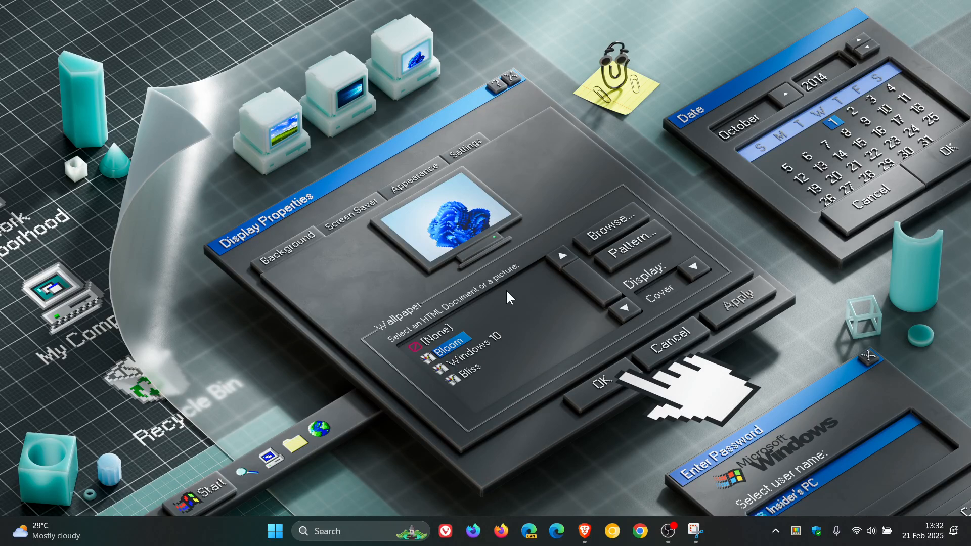
mouse_move(644, 346)
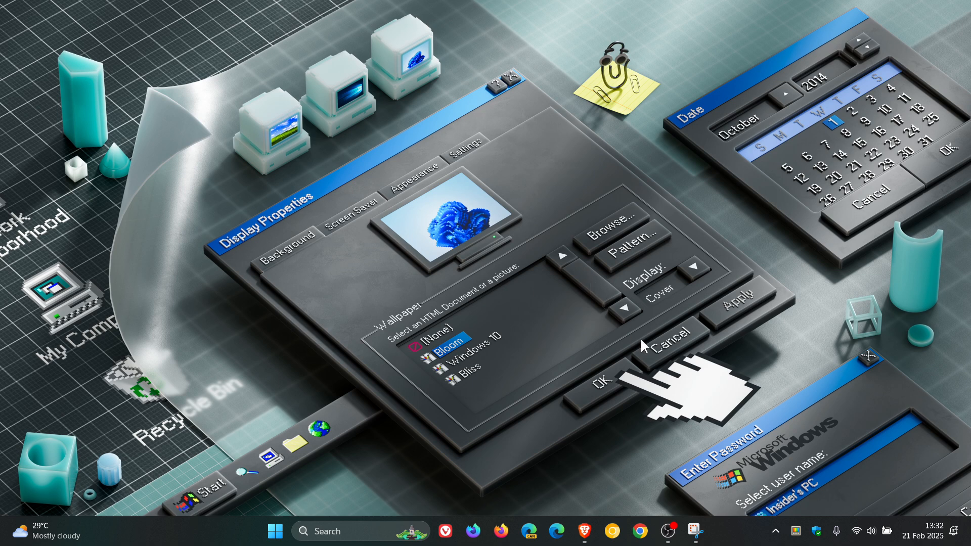
Step: Open Snipping Tool from the taskbar and bring the Brave YouTube channel page up behind it
click(695, 531)
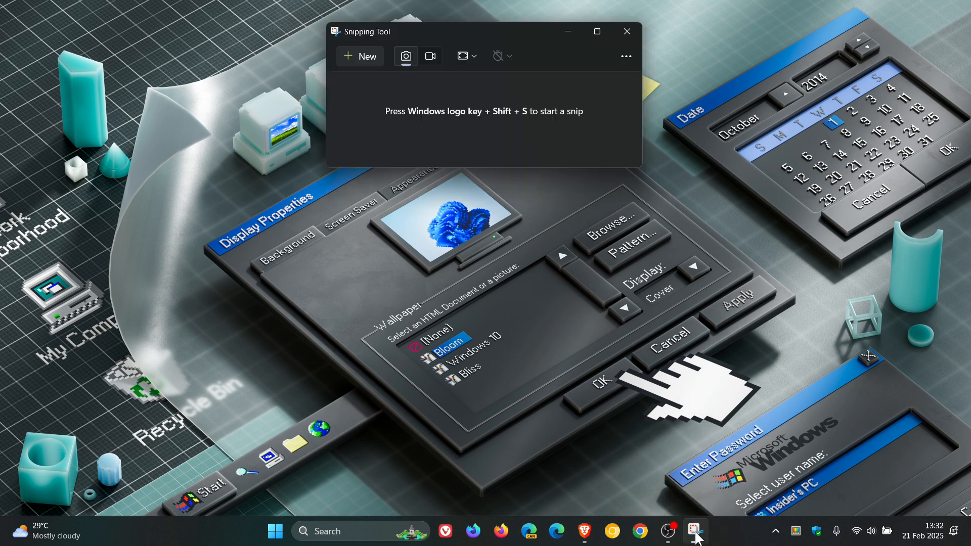
mouse_move(567, 248)
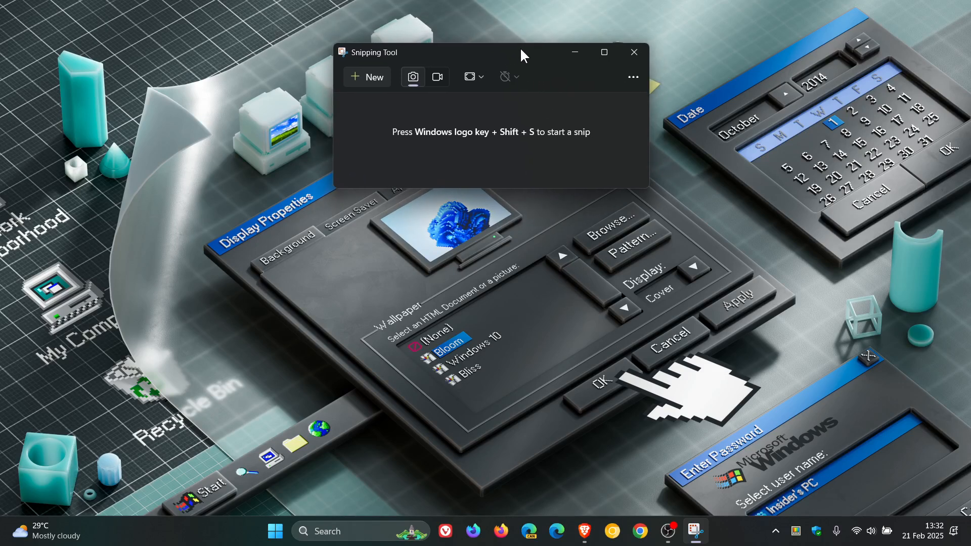
mouse_move(642, 366)
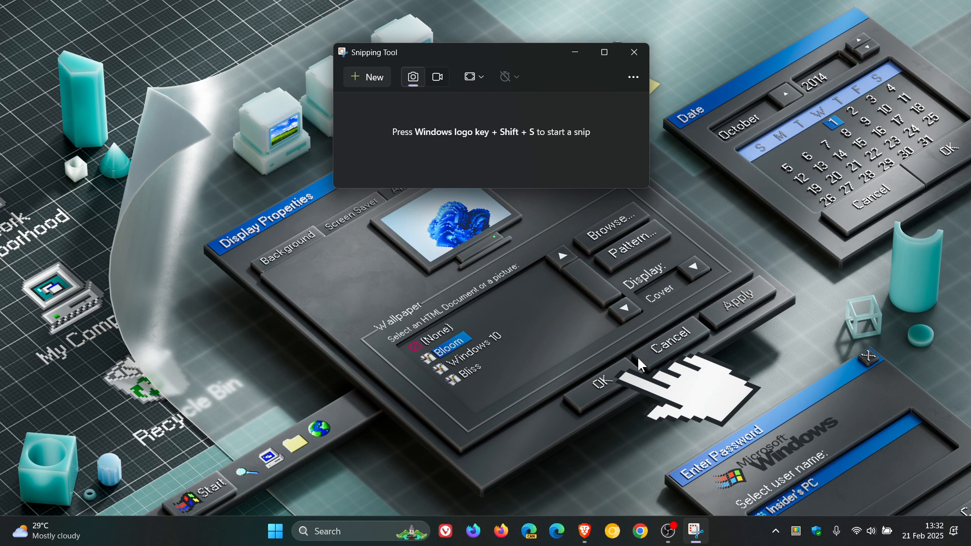
click(584, 531)
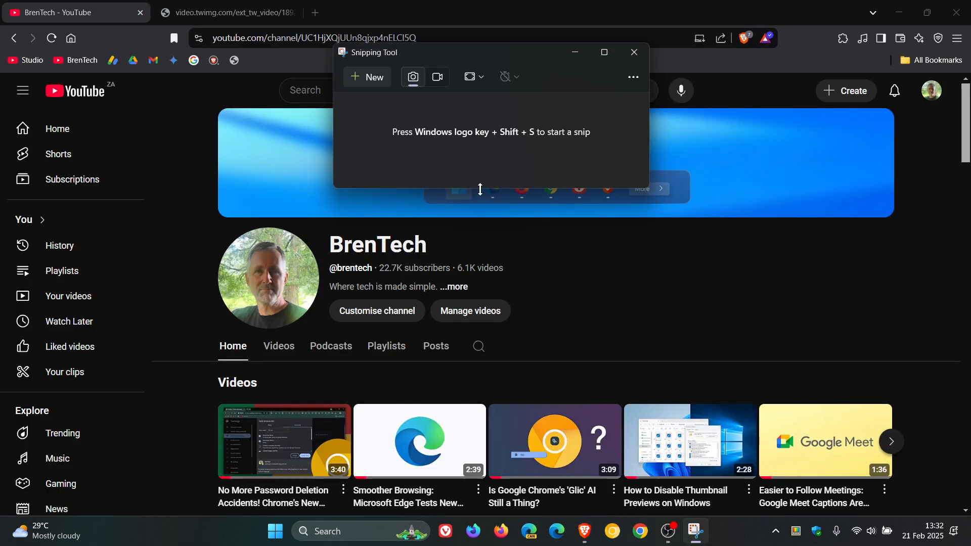
Step: Take a new full-screen snip and run Quick redact on its detected text (nothing to redact)
click(366, 77)
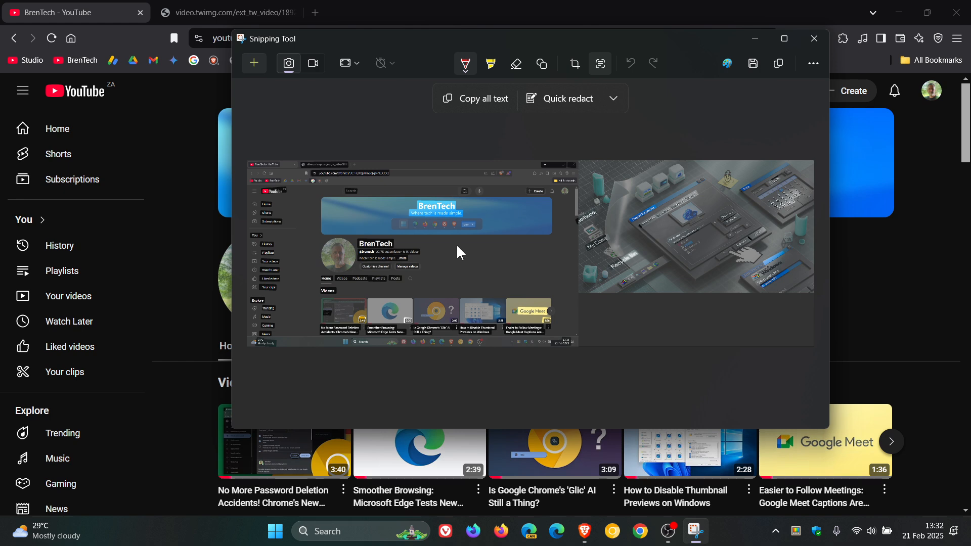
mouse_move(476, 248)
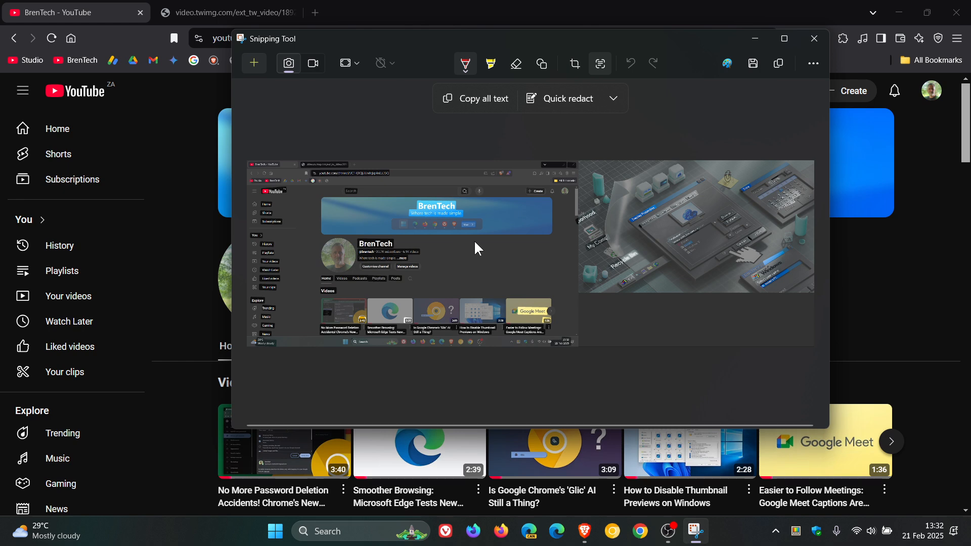
click(559, 98)
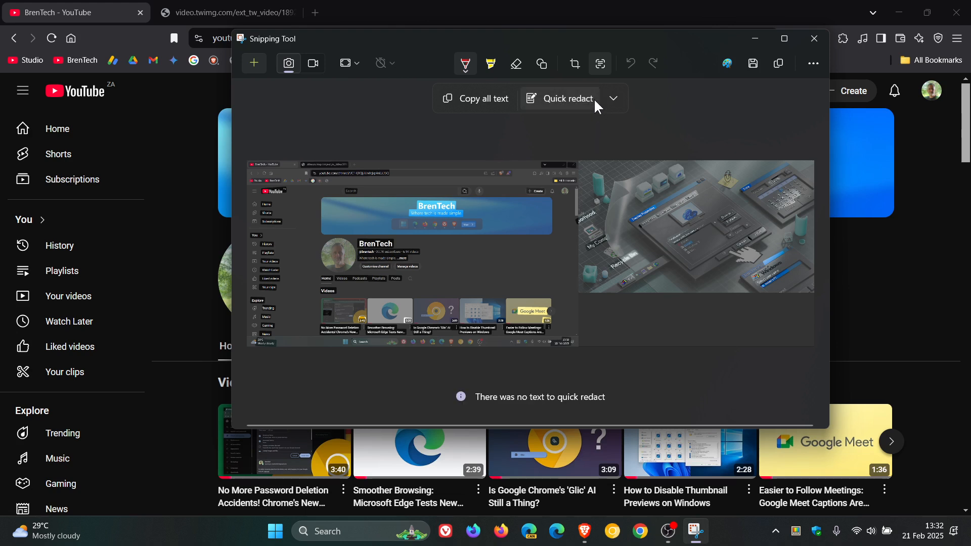
mouse_move(426, 131)
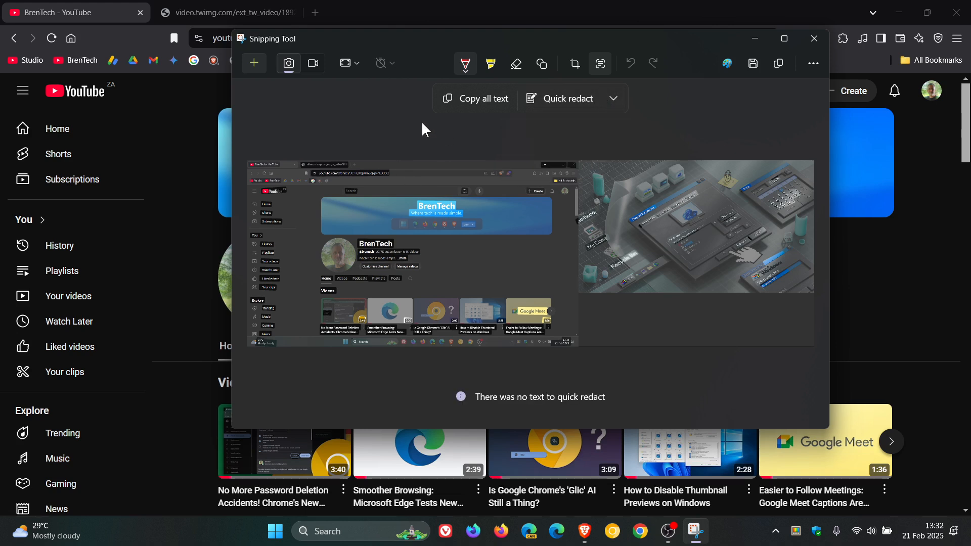
mouse_move(563, 253)
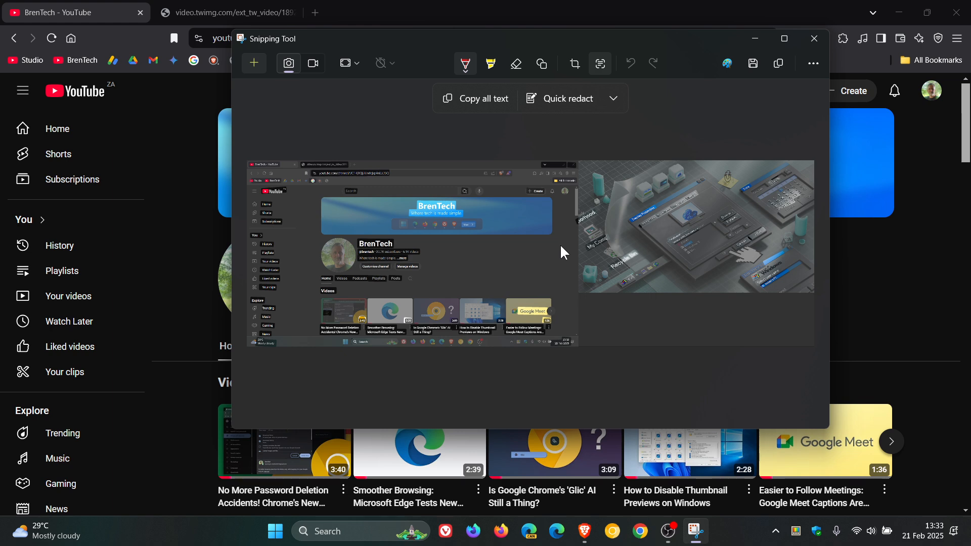
mouse_move(813, 38)
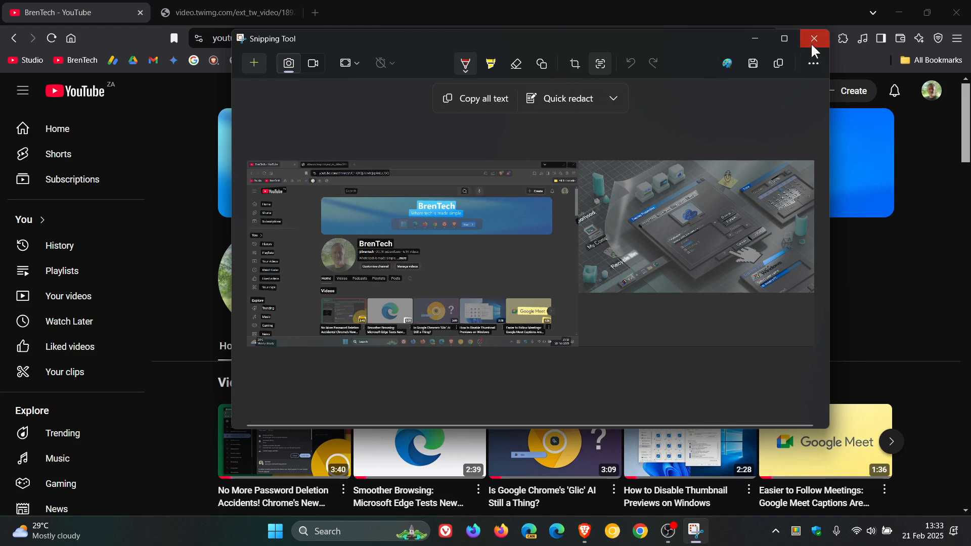
Step: Close the Snipping Tool editor, leaving the desktop showing
click(813, 39)
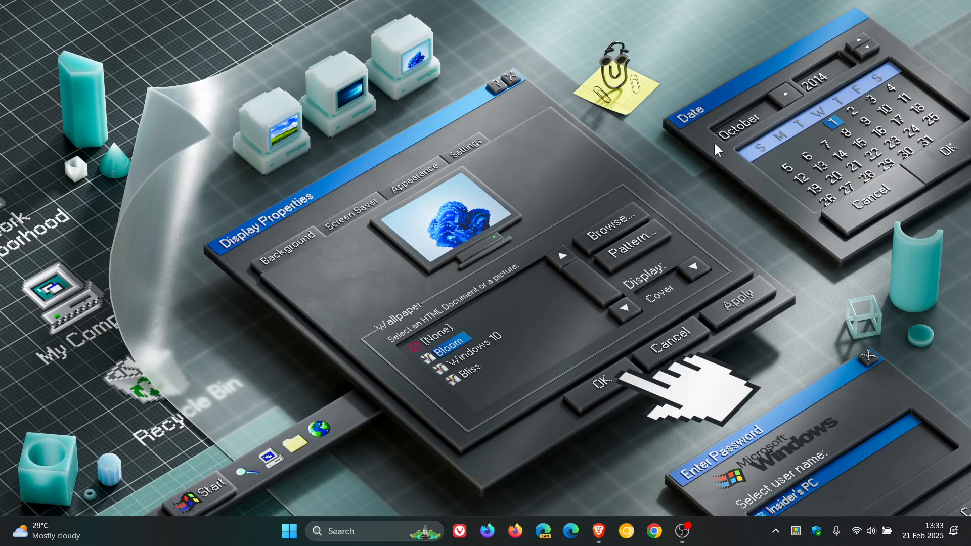
mouse_move(669, 233)
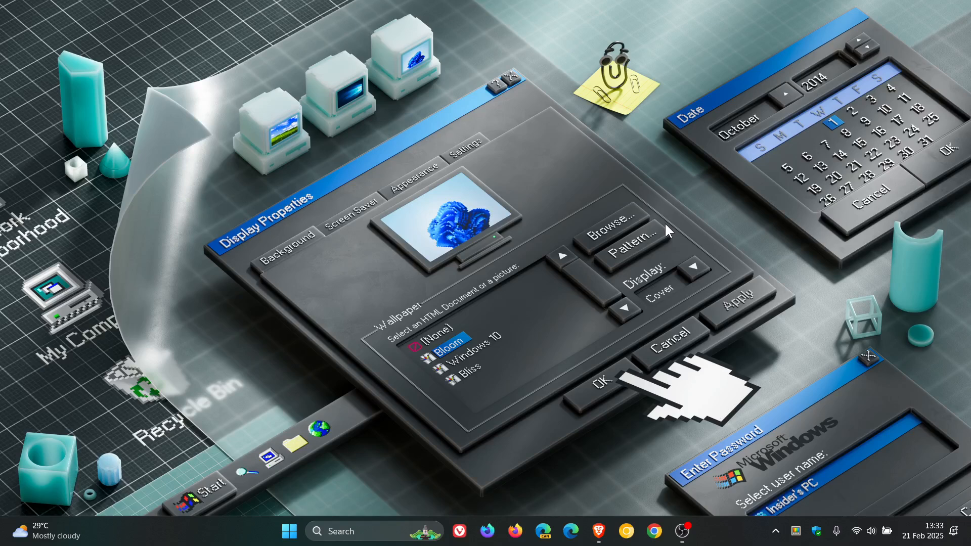
mouse_move(799, 531)
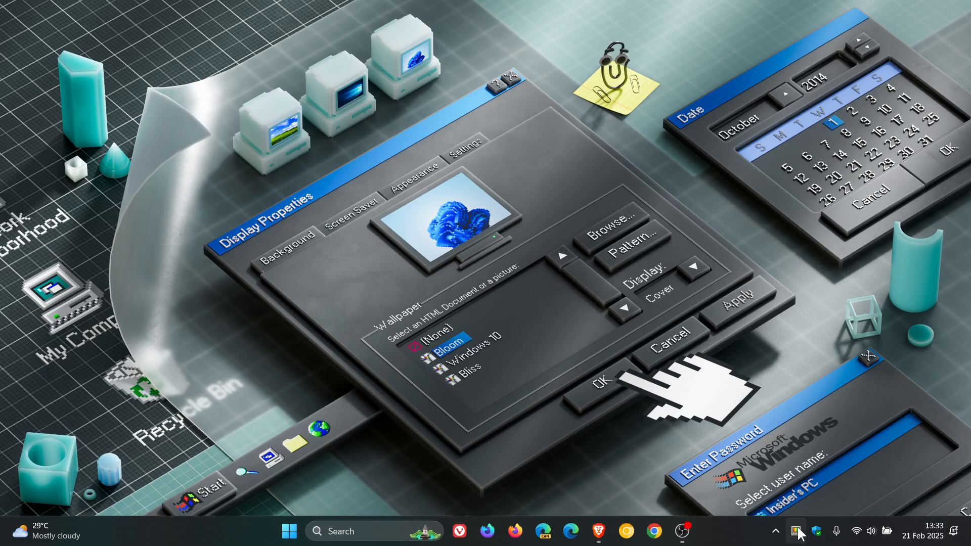
Step: Open PowerToys Settings from the tray and go to the Text Extractor page
click(798, 532)
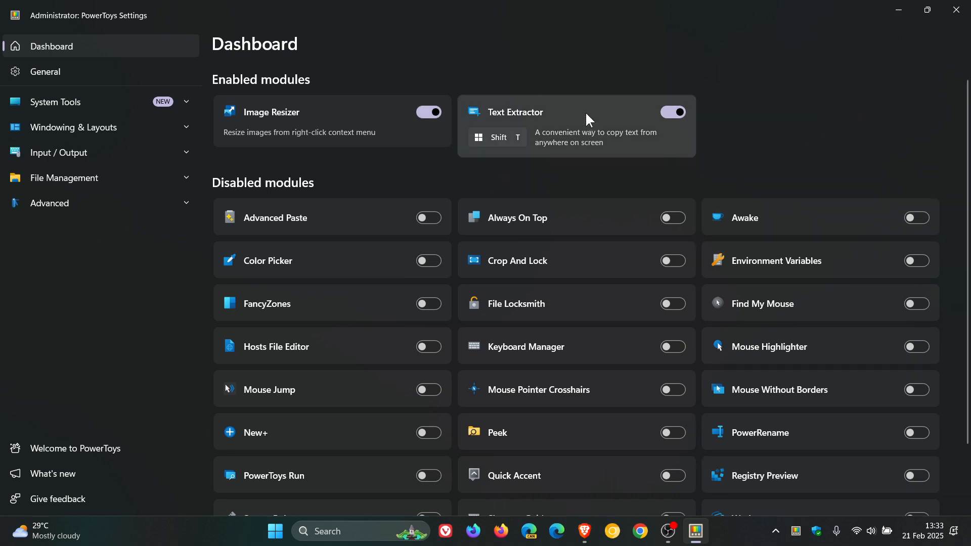
click(514, 113)
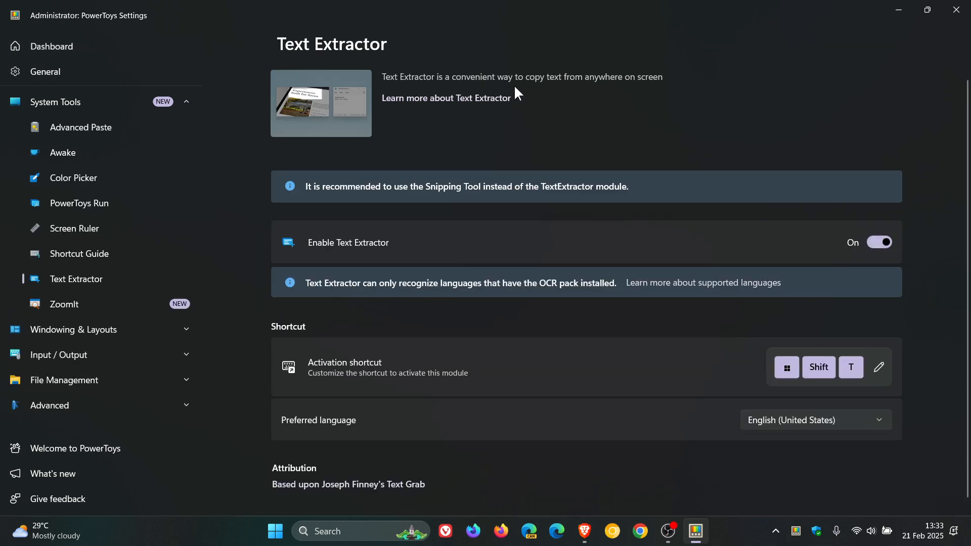
mouse_move(679, 97)
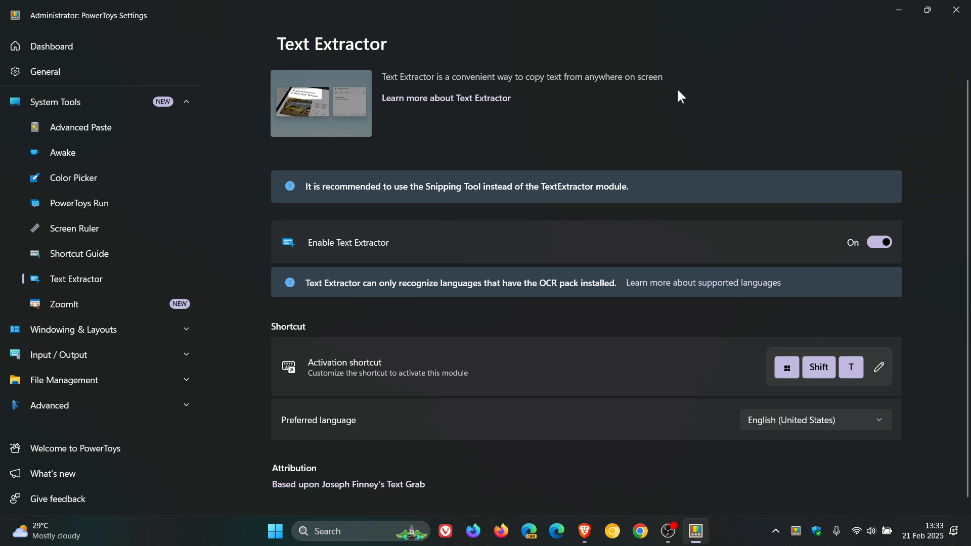
mouse_move(292, 40)
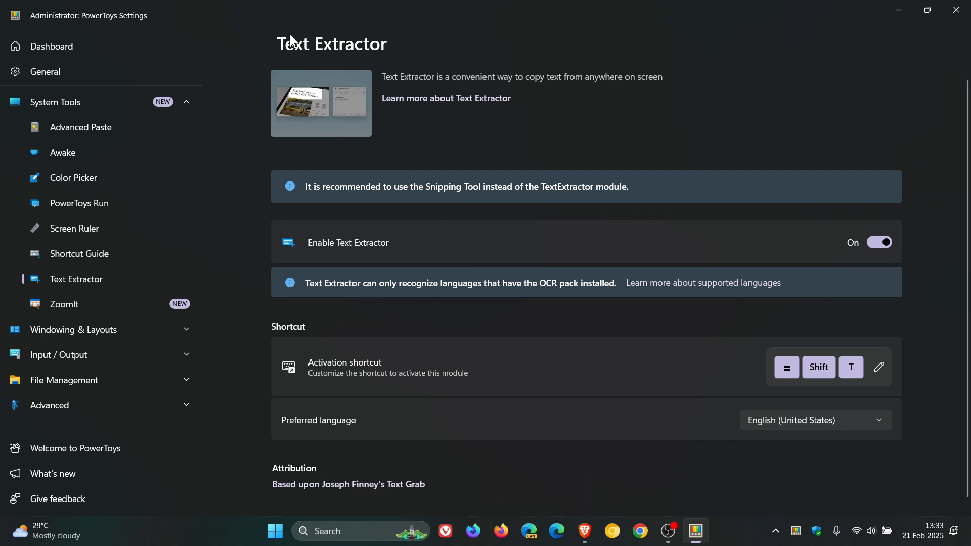
mouse_move(900, 10)
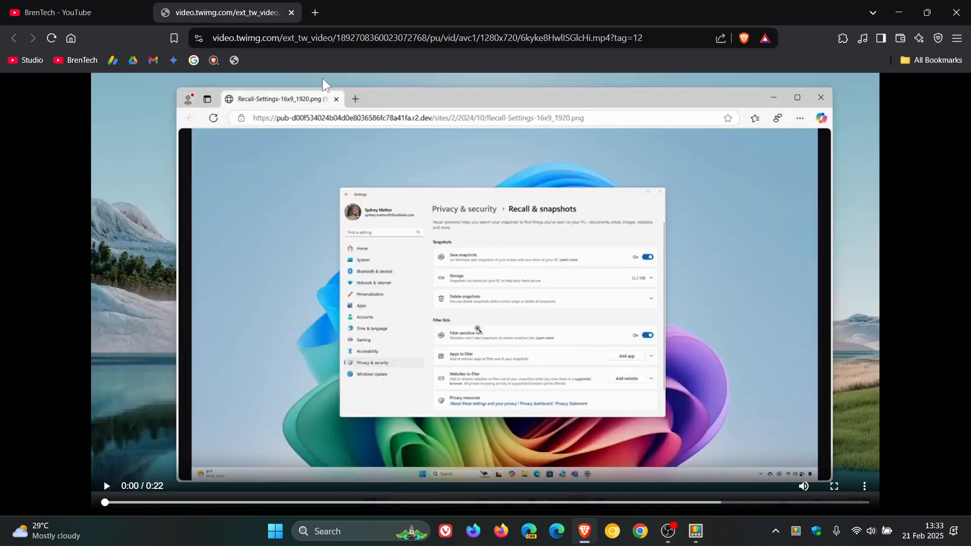
mouse_move(783, 288)
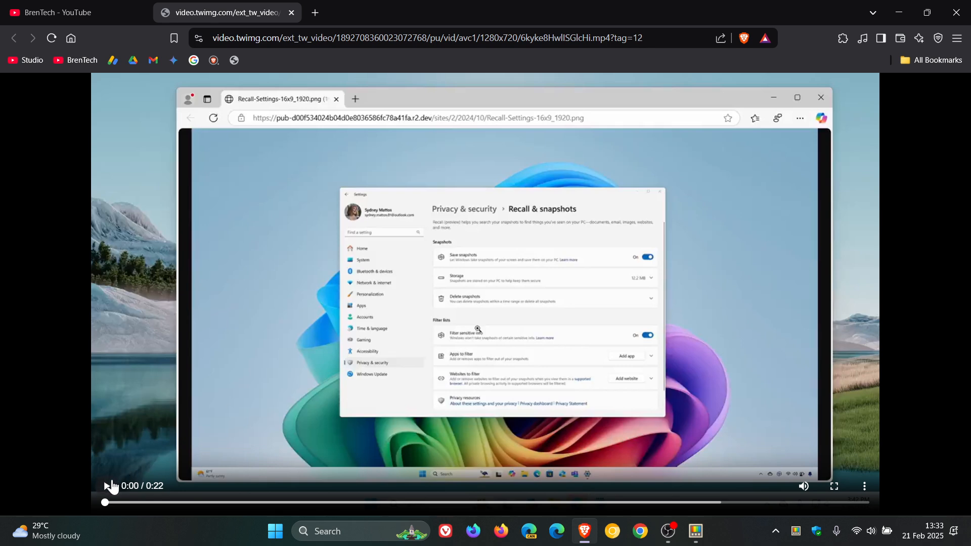
Step: Play the text extraction demo clip in Brave and switch it to full screen
click(110, 486)
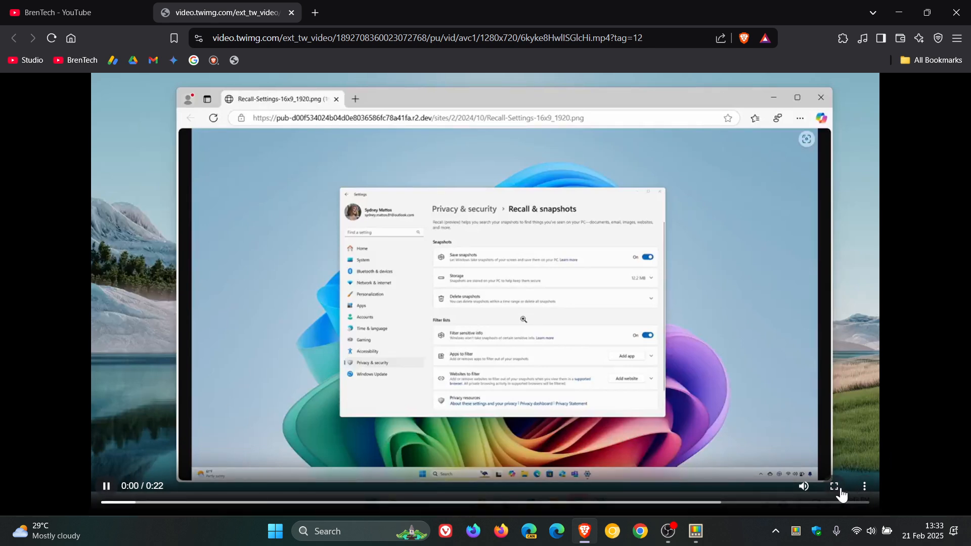
click(834, 486)
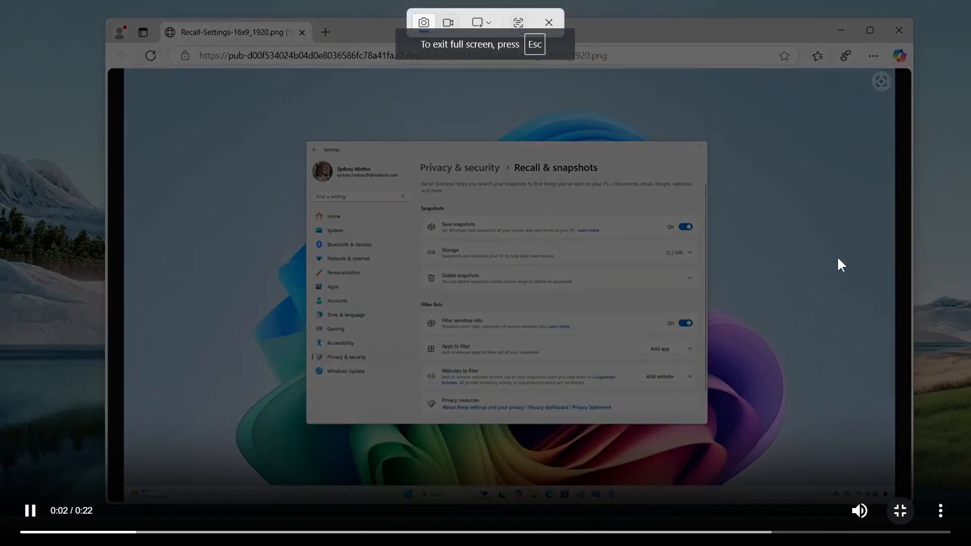
Step: Let the full-screen demo clip play through to 0:22, ending on the extracted text in Notepad
click(517, 22)
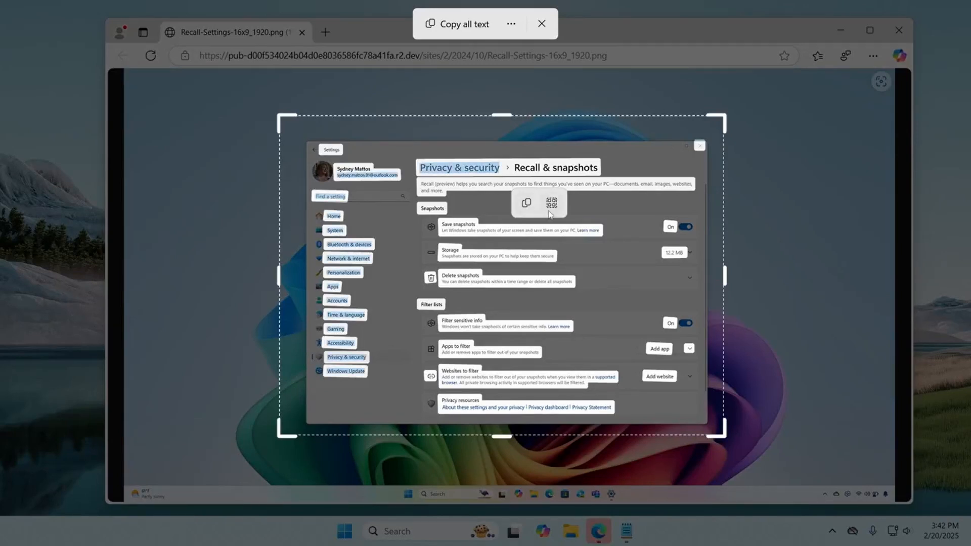
mouse_move(526, 203)
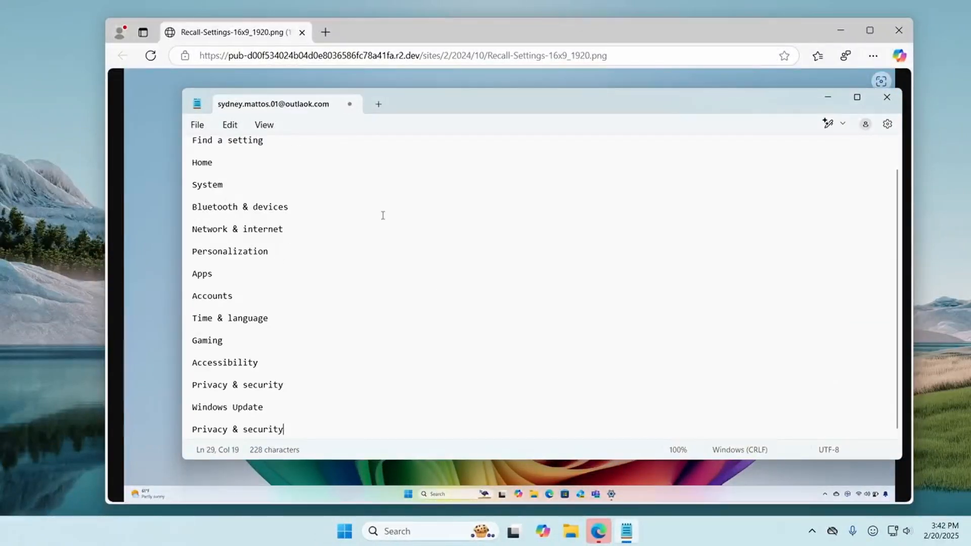
scroll(up, 3)
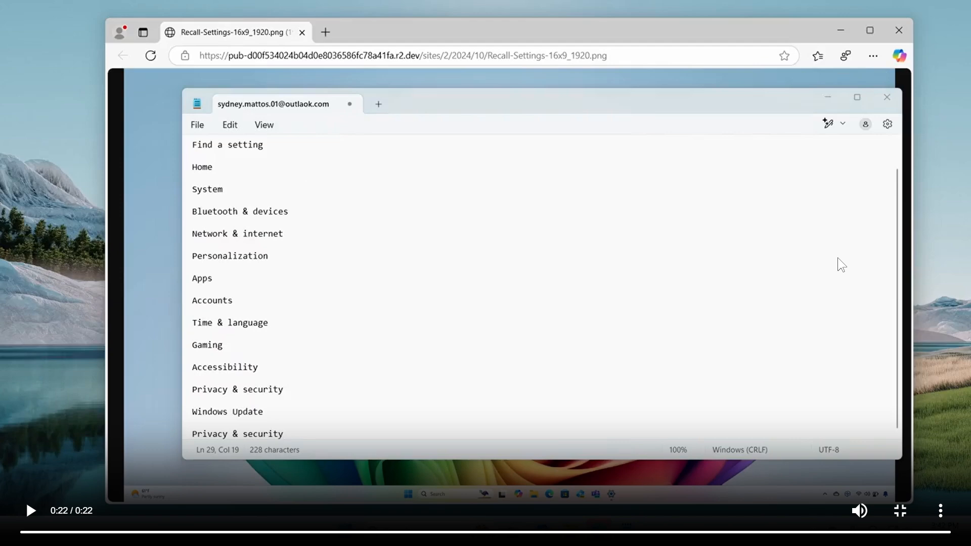
mouse_move(932, 75)
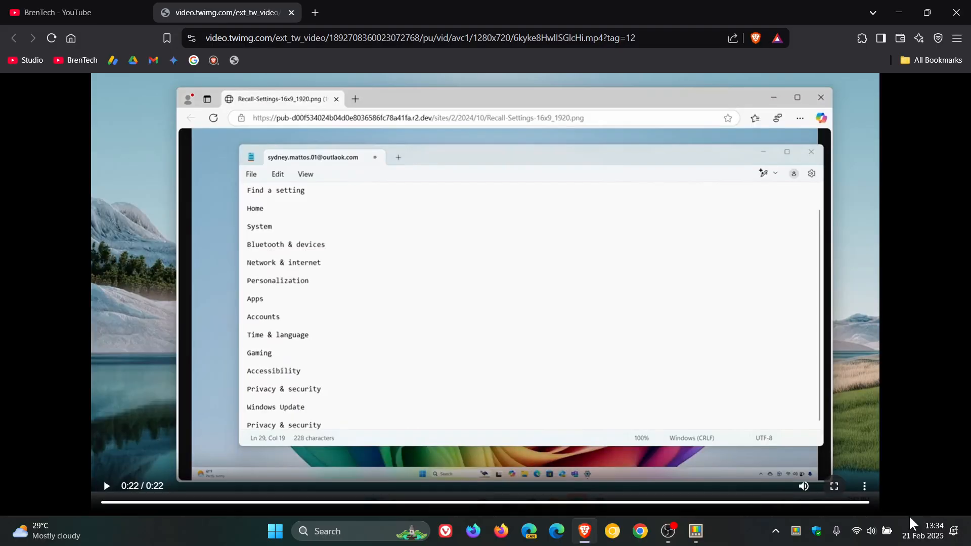
mouse_move(890, 23)
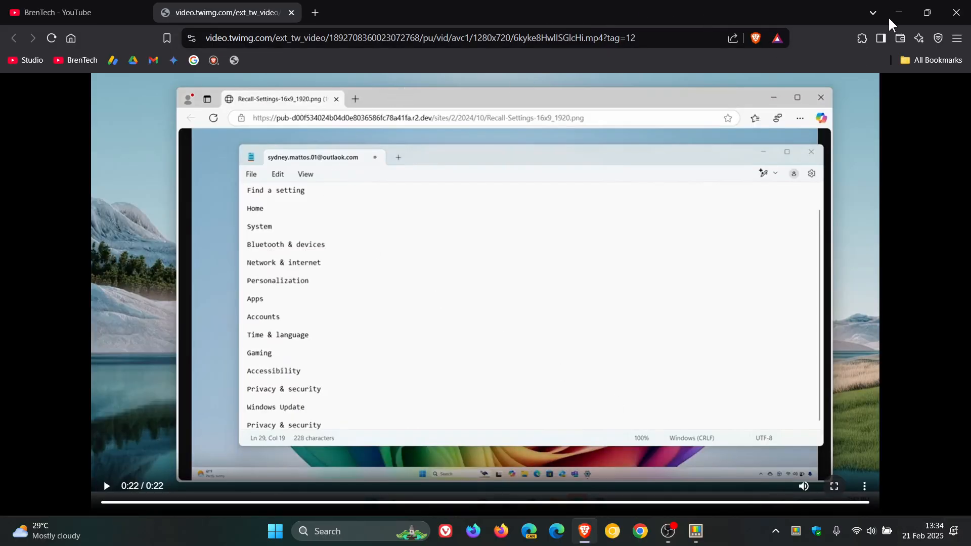